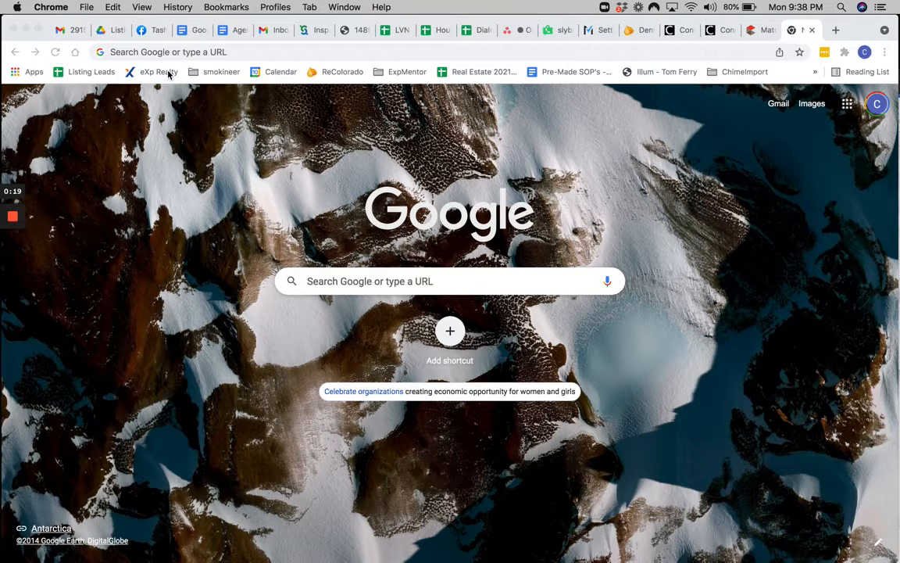
Step: Go to eXp Realty's 'Find an eXpert Agent' page from the bookmarks bar
{"action": "left_click", "coordinate": [159, 72]}
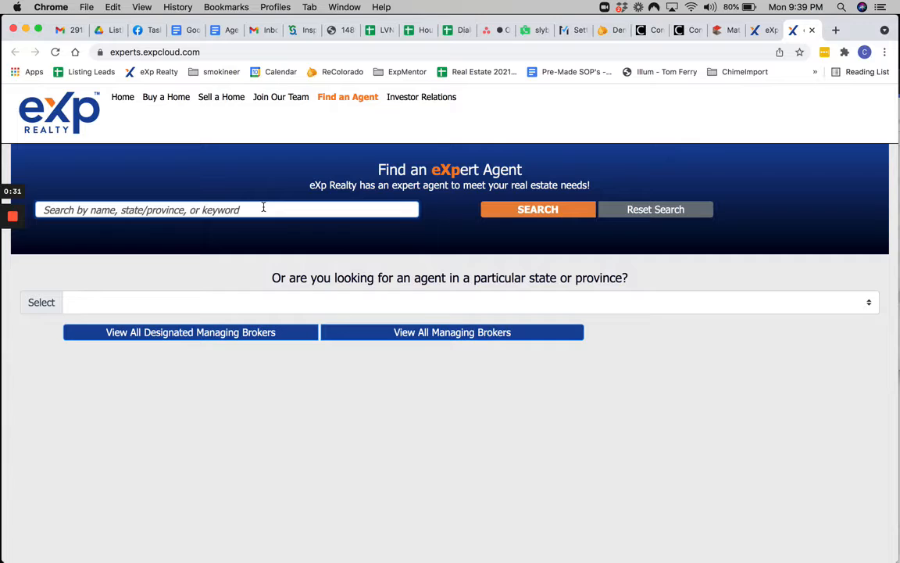
Step: Search the agent directory for 'col' and choose Colorado to list eXp agents there
{"action": "type", "text": "colorda"}
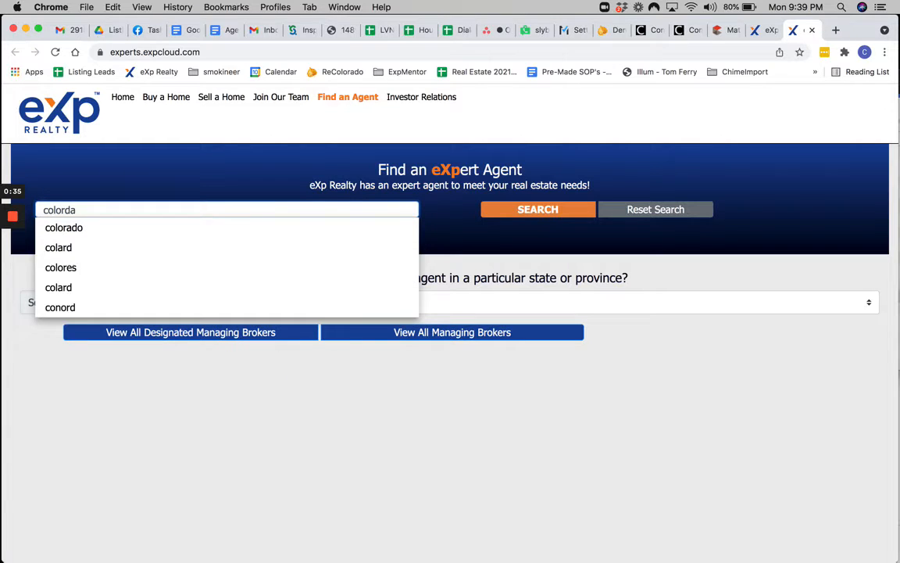
{"action": "left_click", "coordinate": [64, 228]}
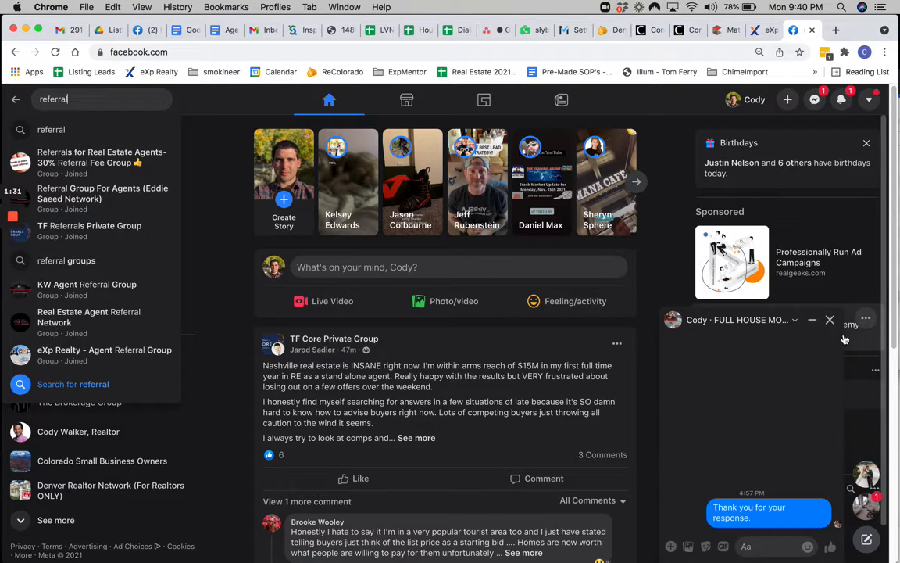
Step: From the Facebook 'referral' search results, enter the eXp Realty - Agent Referral Group
{"action": "left_click", "coordinate": [104, 355]}
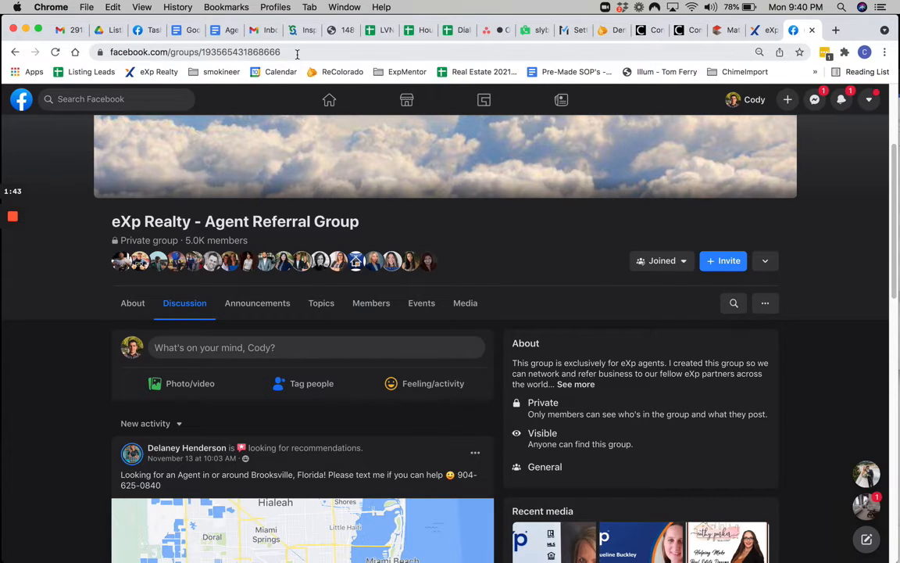